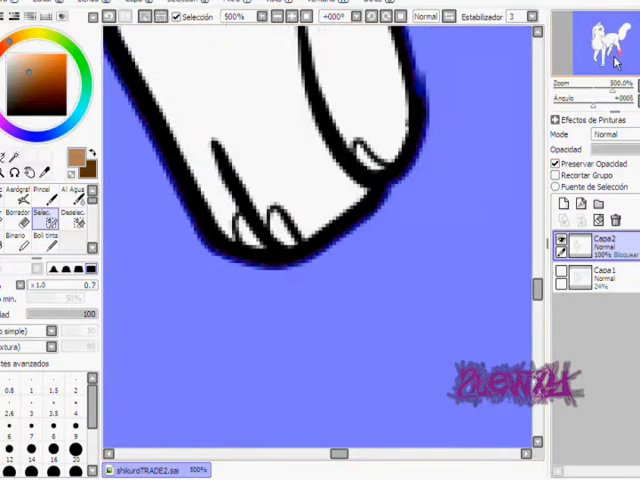
Step: Zoom into the wolf lineart to prepare the base colour layers
scroll(down, 3)
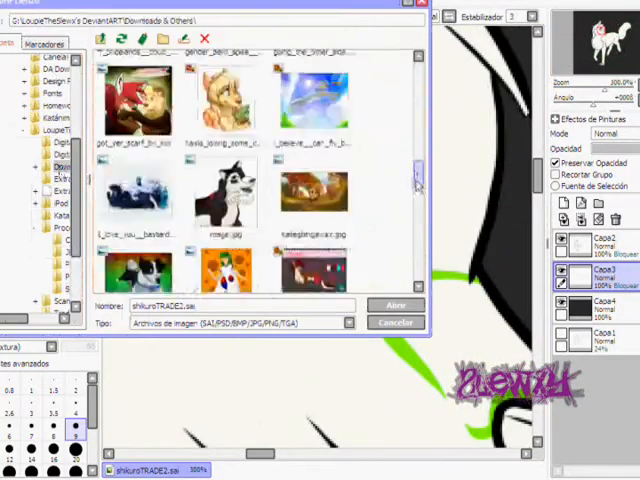
Step: Choose the reference image thumbnail in the Downloads folder
click(393, 302)
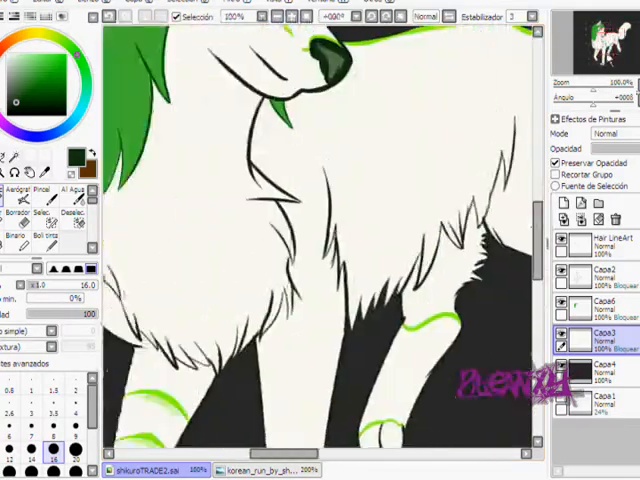
Step: Zoom toward the hair to ink outlines on the Hair LineArt layer
scroll(down, 3)
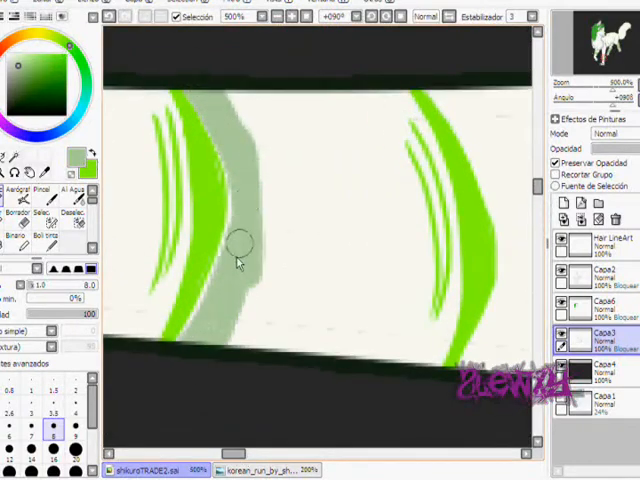
Step: Brush pale grey-green shading across the white fur between the green stripes on Capa3
drag(240, 245, 435, 185)
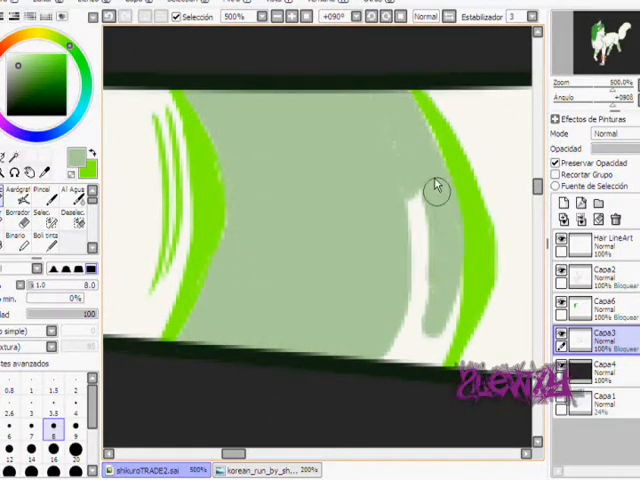